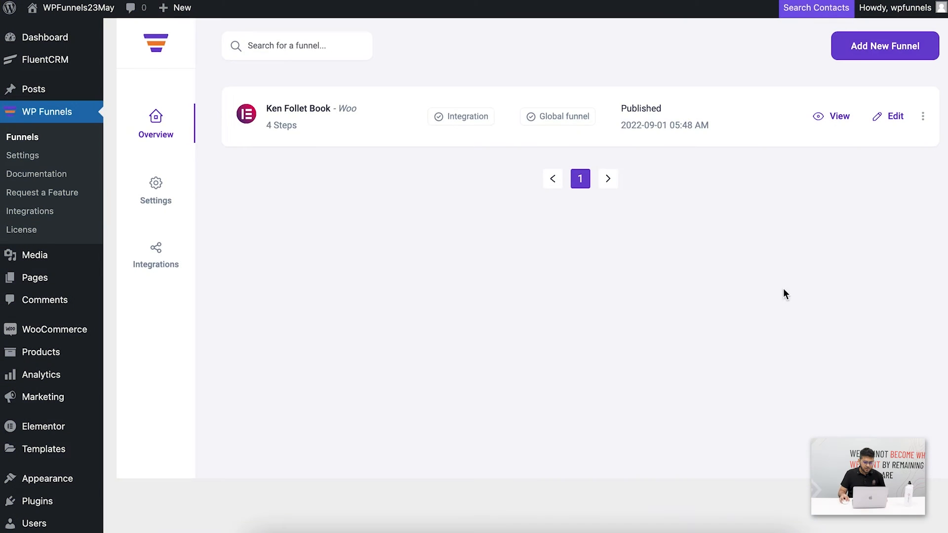
pyautogui.moveTo(583, 259)
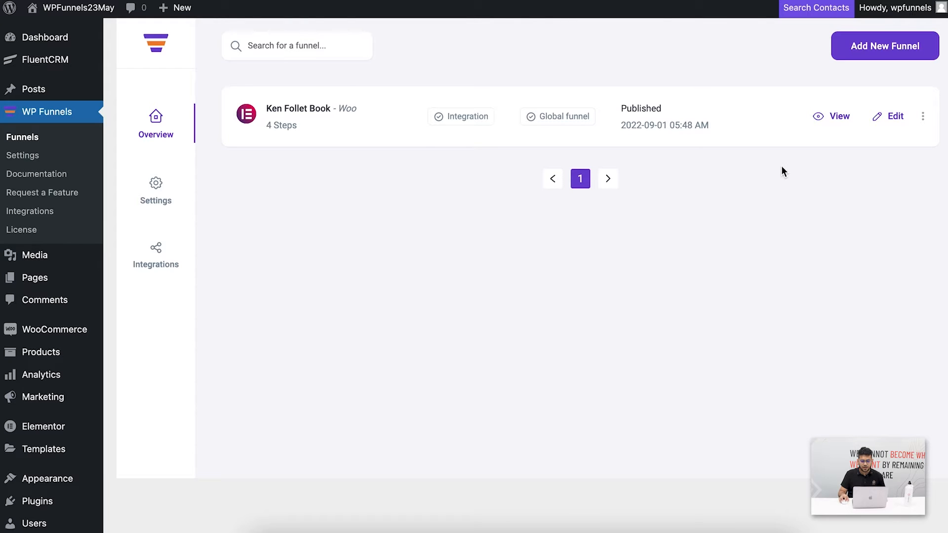
pyautogui.moveTo(895, 120)
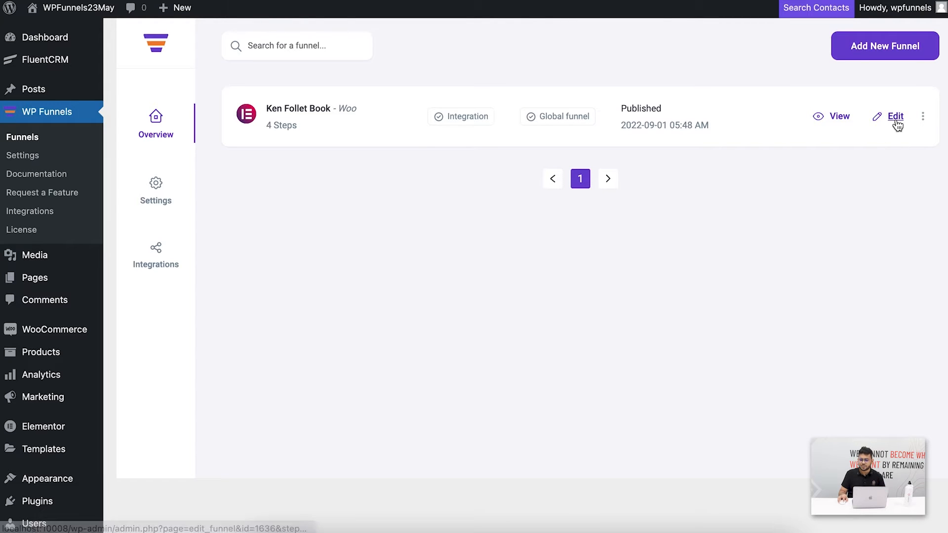
# - Open the Ken Follet Book funnel and select its Fall Of Giant checkout step
pyautogui.click(895, 117)
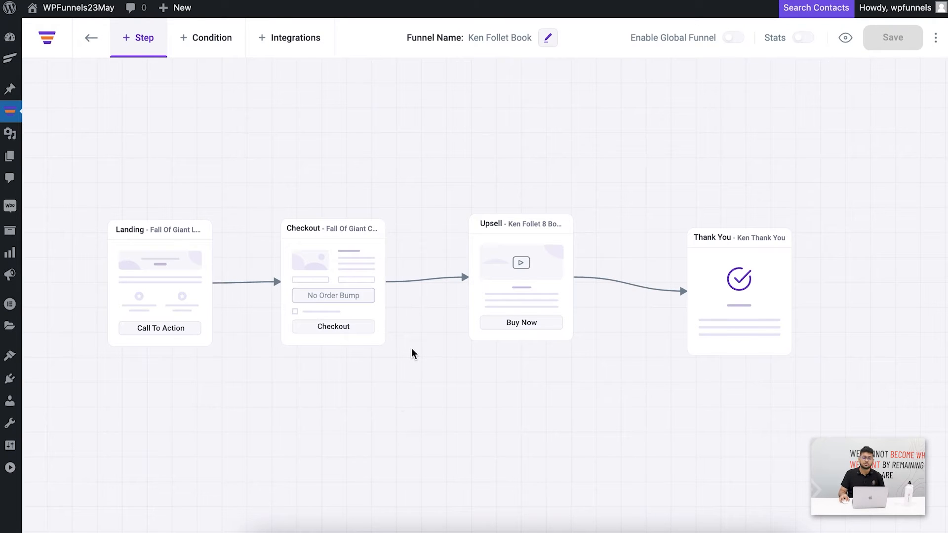
pyautogui.moveTo(474, 407)
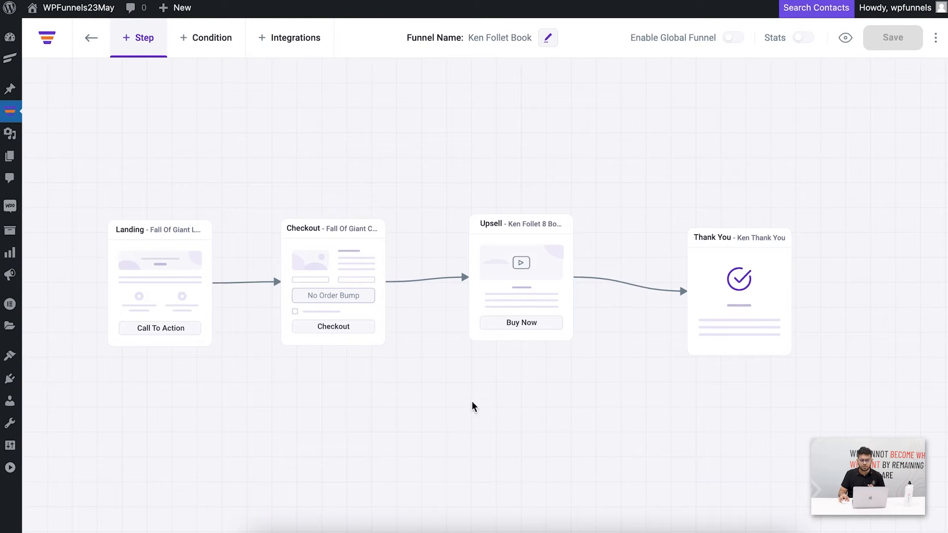
pyautogui.moveTo(555, 292)
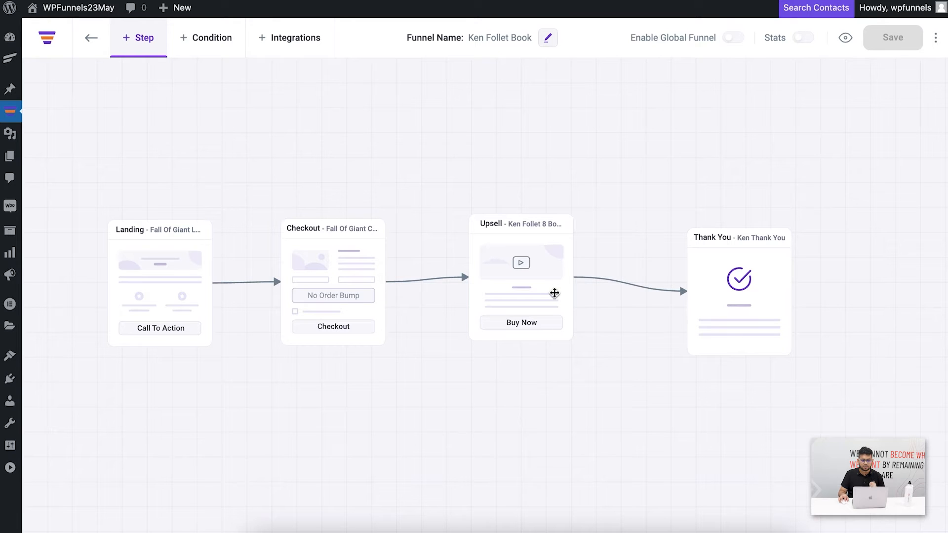
pyautogui.moveTo(328, 277)
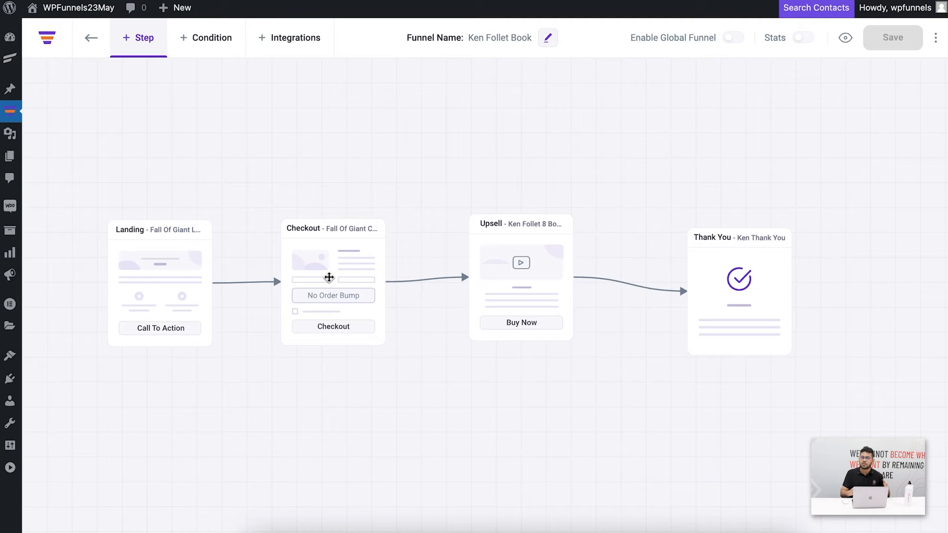
pyautogui.click(329, 278)
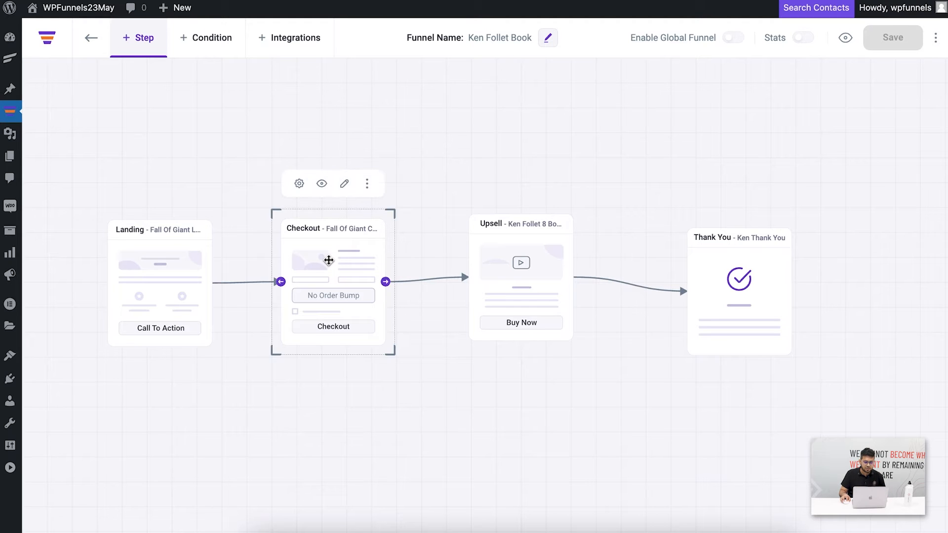
pyautogui.moveTo(322, 183)
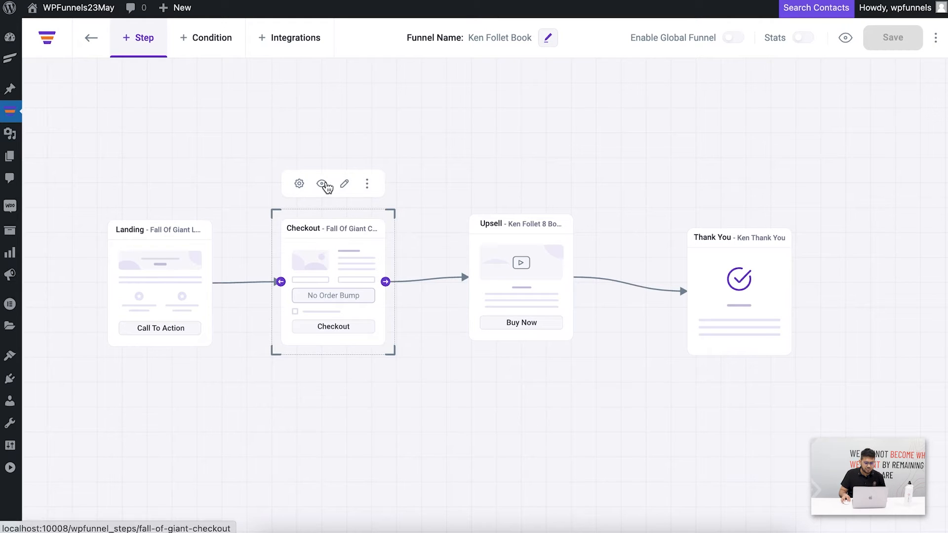
pyautogui.click(321, 184)
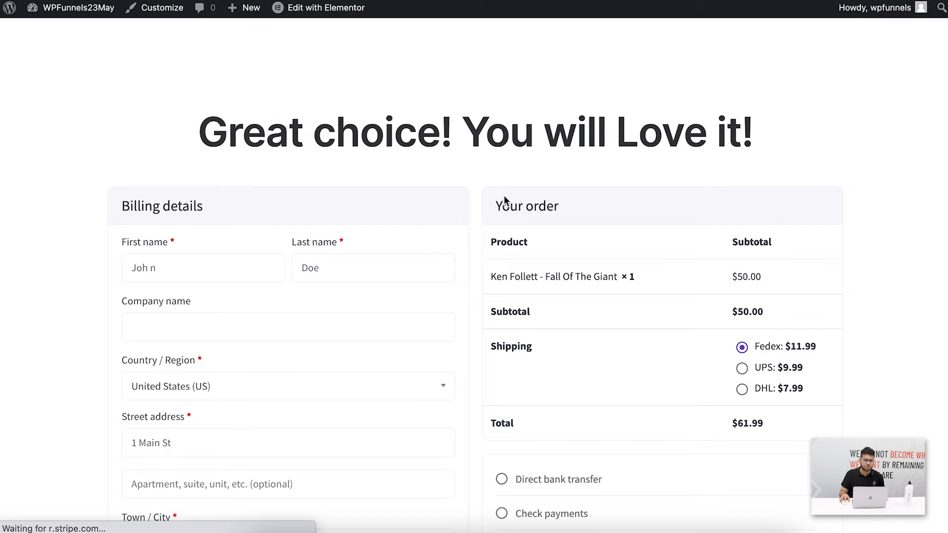
pyautogui.scroll(-3)
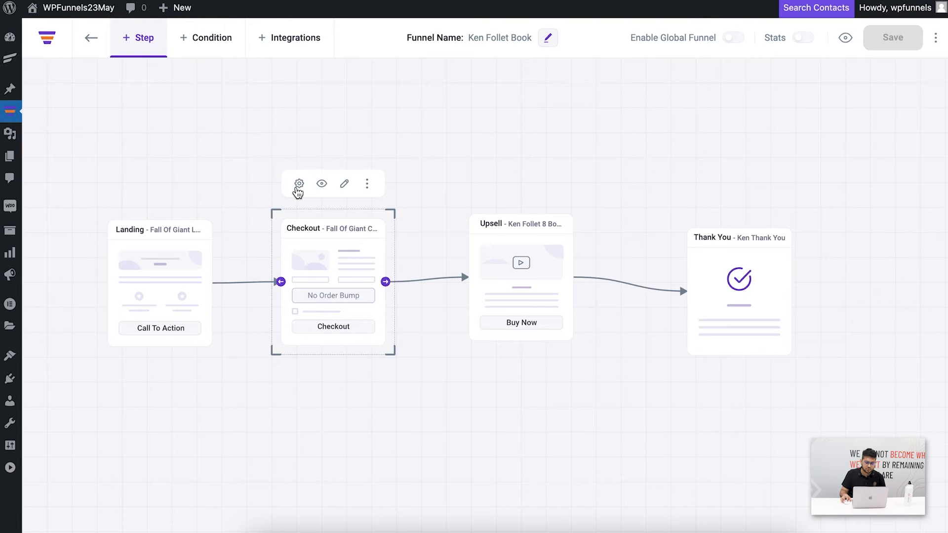
# - Open the checkout step's settings and review its Billing Fields table under Edit Fields
pyautogui.click(299, 184)
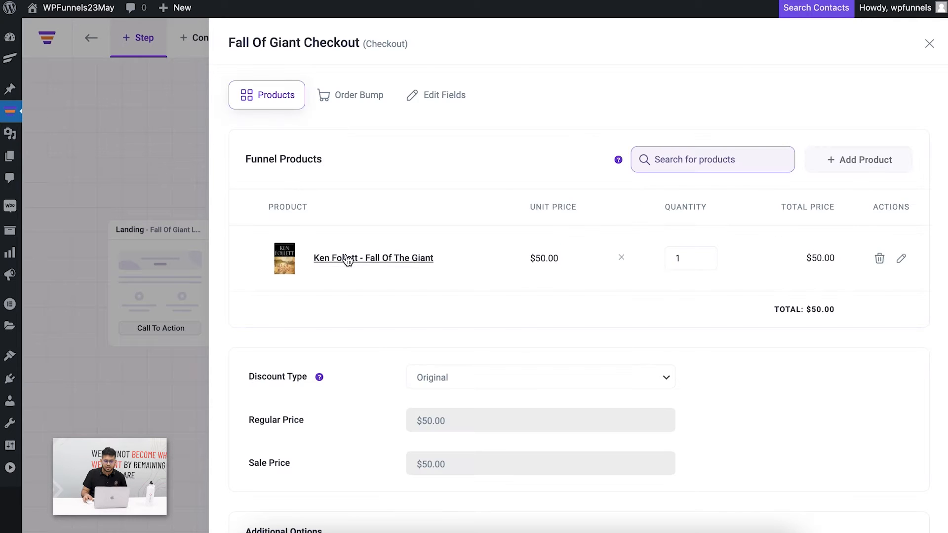
pyautogui.moveTo(698, 311)
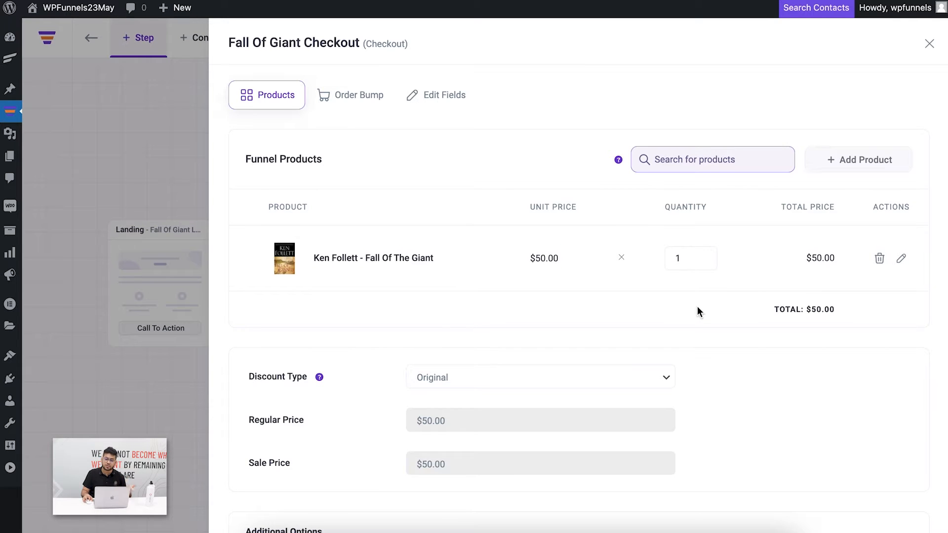
pyautogui.moveTo(624, 295)
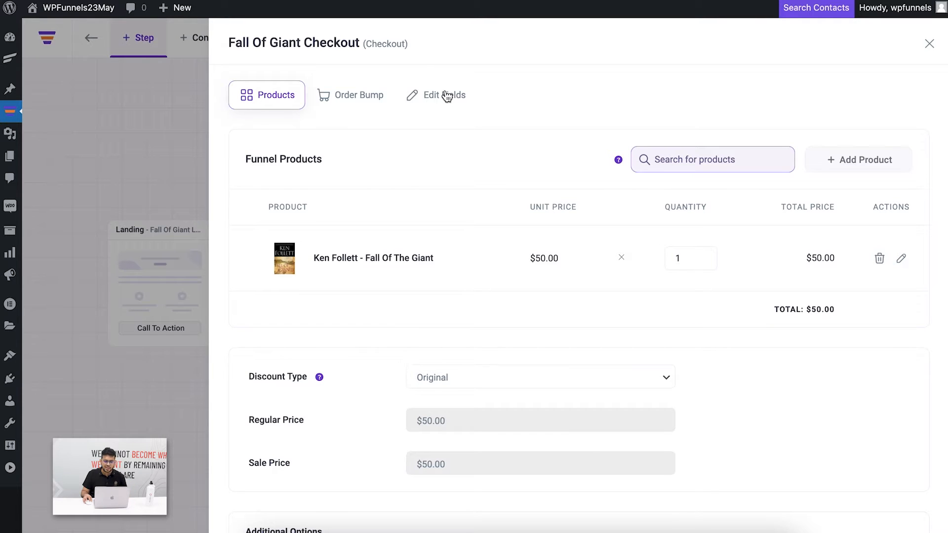
pyautogui.click(443, 95)
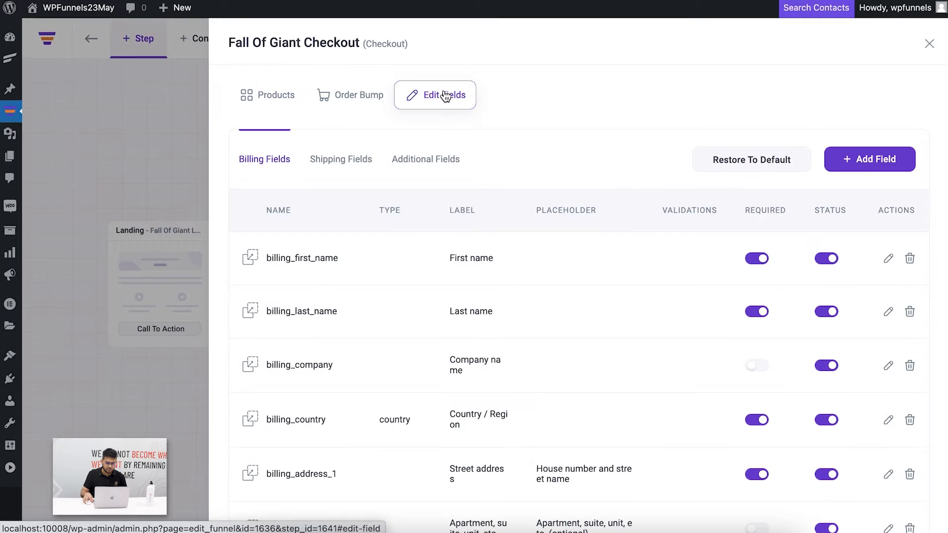
pyautogui.scroll(-3)
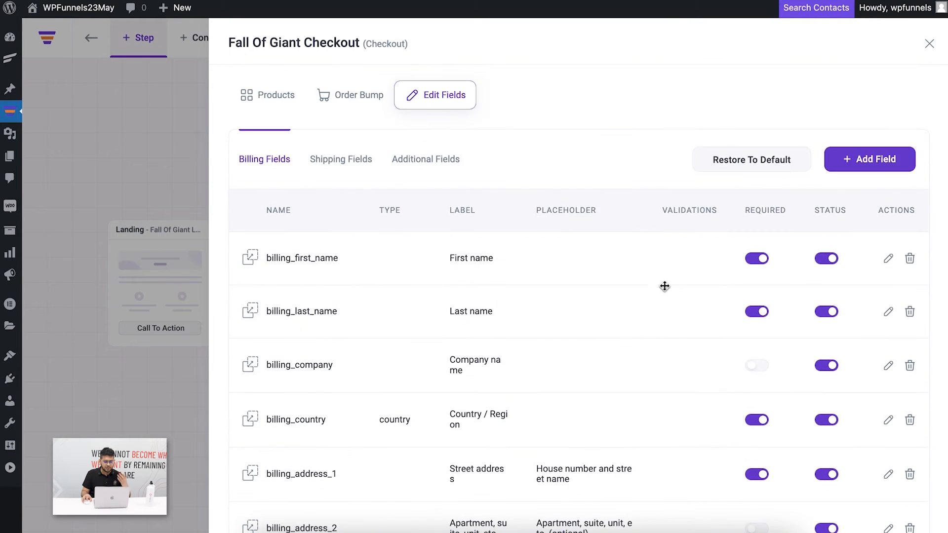
pyautogui.scroll(-3)
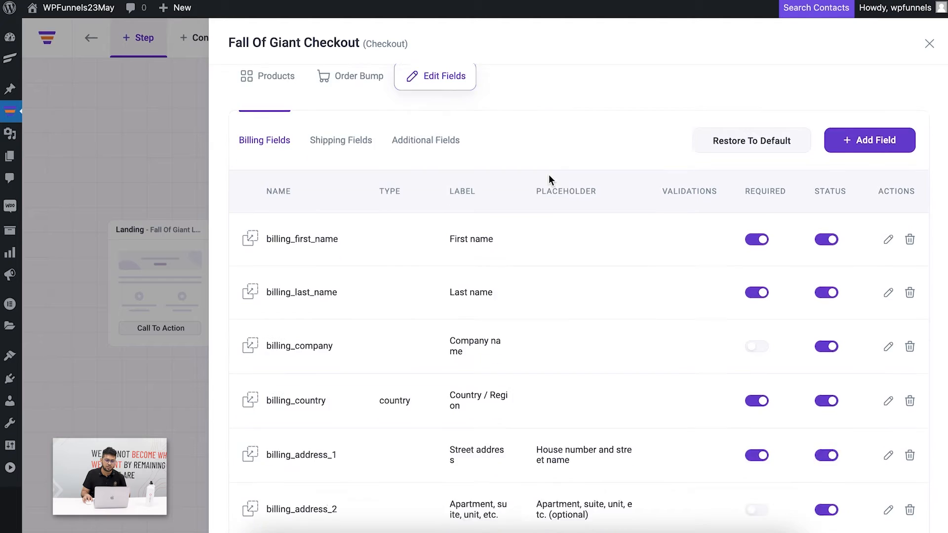
pyautogui.scroll(-3)
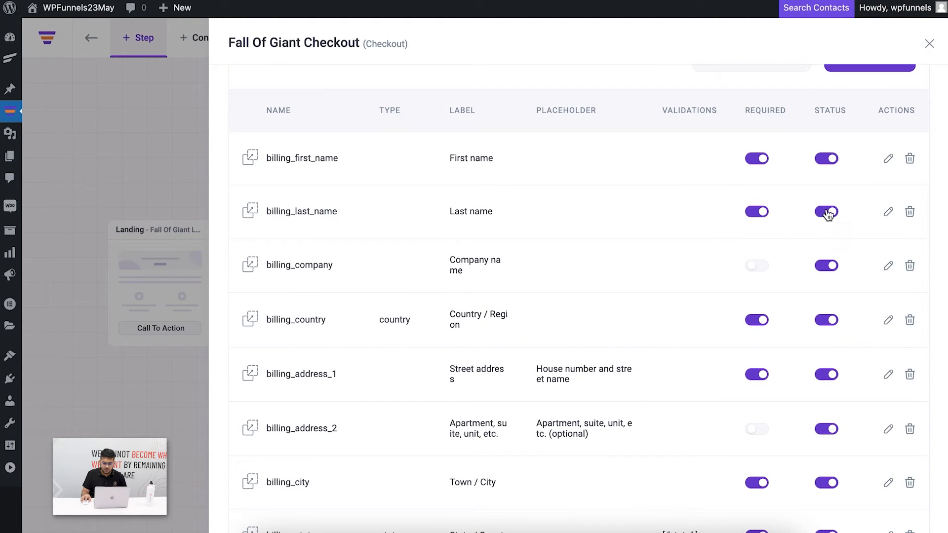
# - Disable the billing_last_name field's Status toggle and scroll through the remaining fields
pyautogui.click(827, 211)
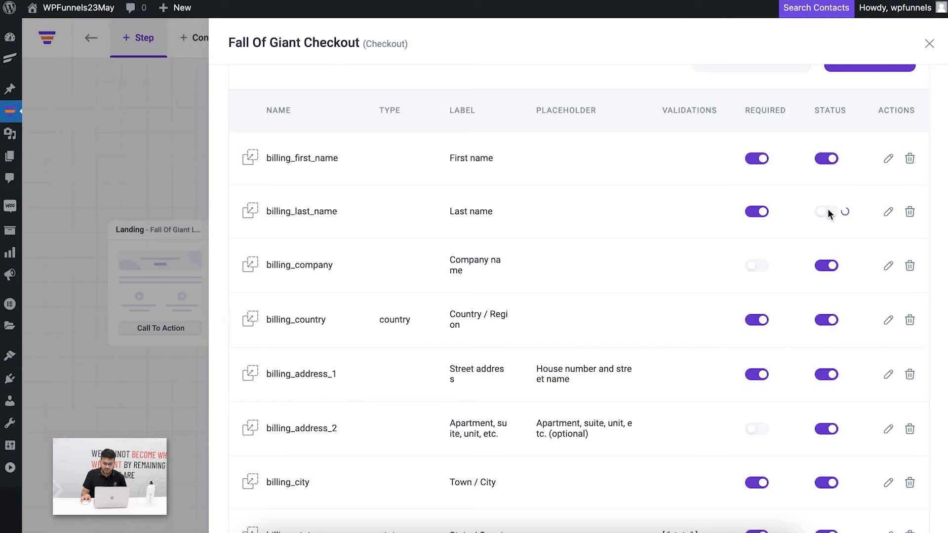
pyautogui.click(827, 212)
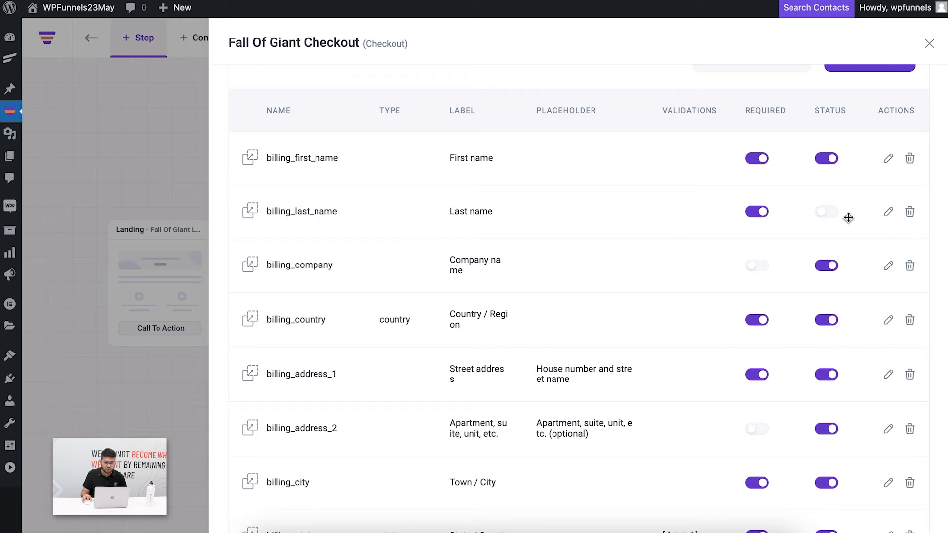
pyautogui.scroll(-3)
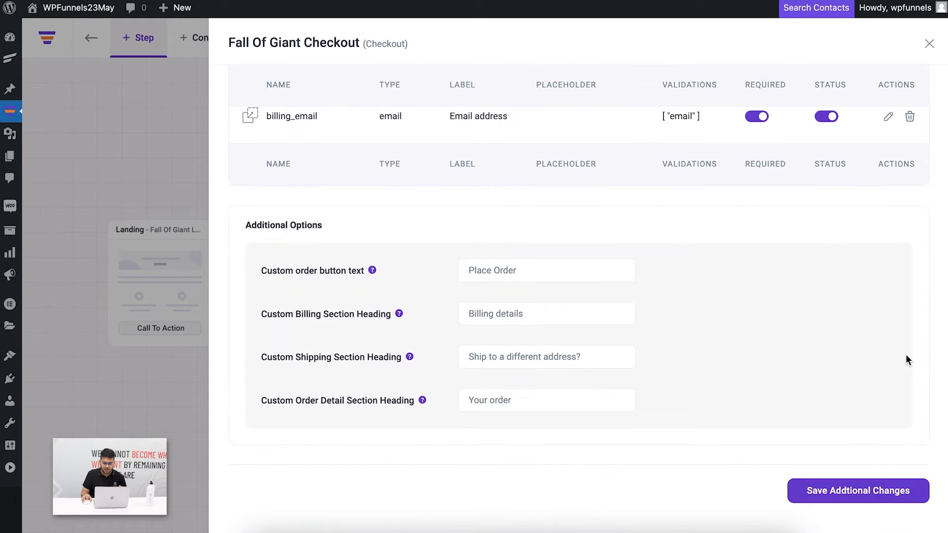
pyautogui.click(858, 490)
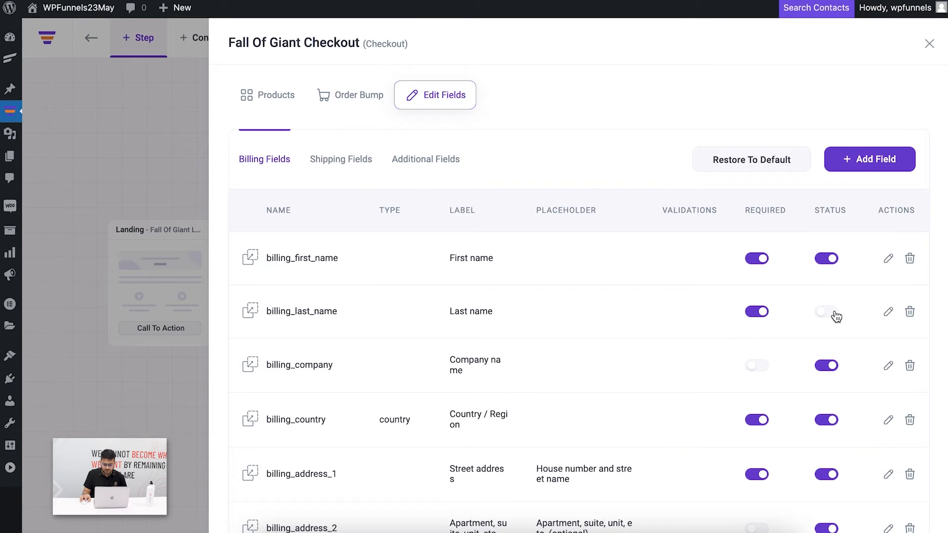
# - Re-enable billing_last_name, then disable the order_comments field under Additional Fields
pyautogui.click(826, 313)
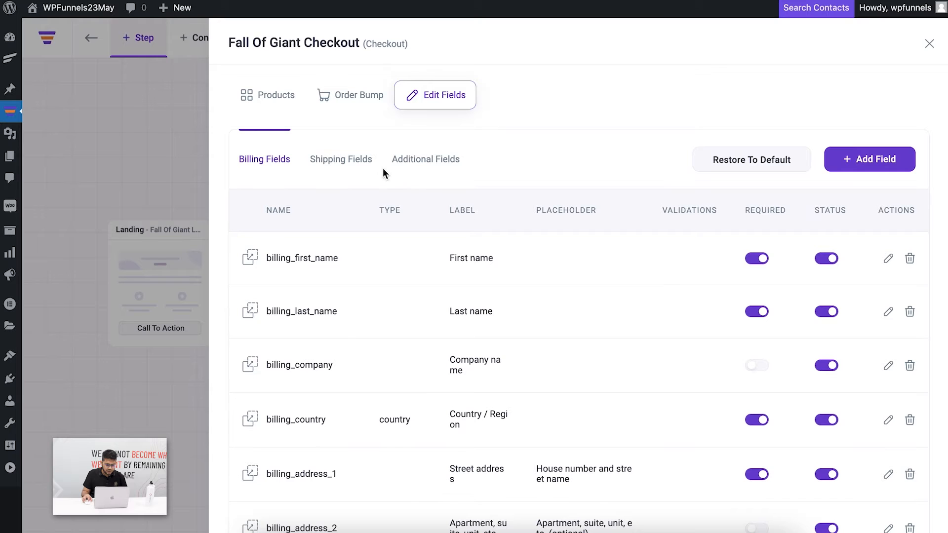
pyautogui.click(426, 159)
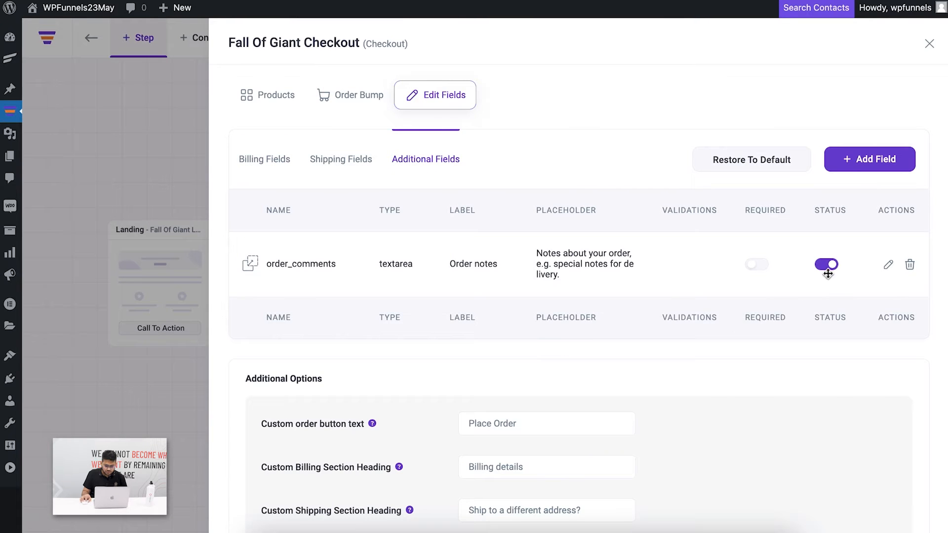
pyautogui.click(827, 265)
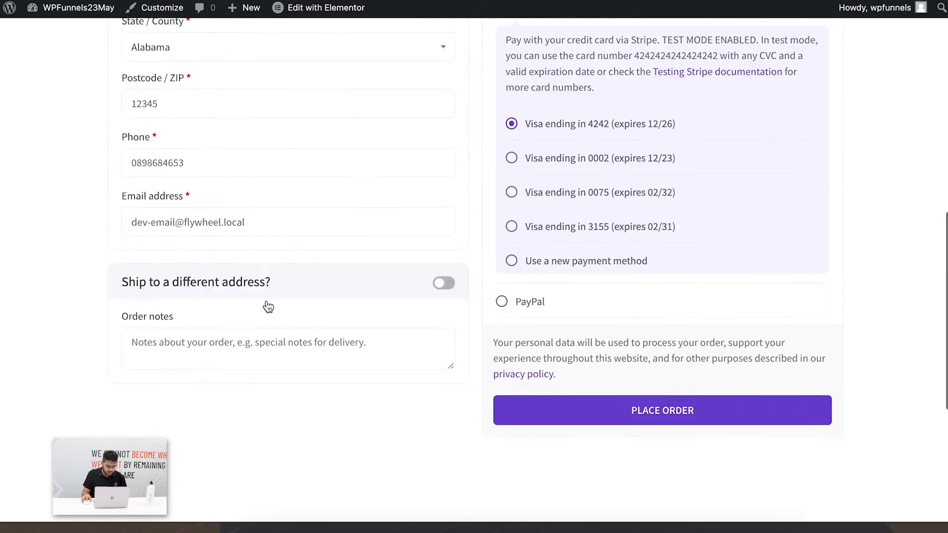
# - Check the checkout preview, re-enable order_comments, and return to the Billing Fields list
pyautogui.scroll(-3)
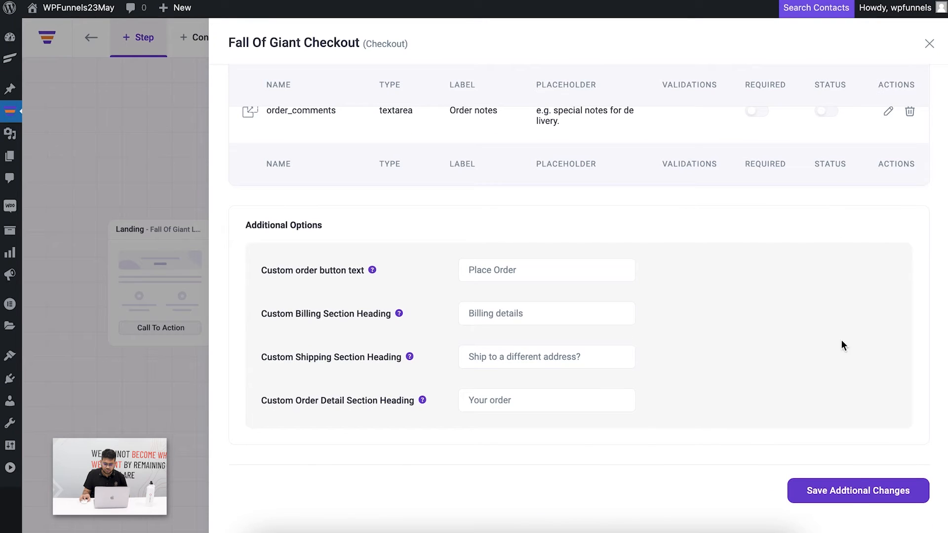
pyautogui.click(859, 491)
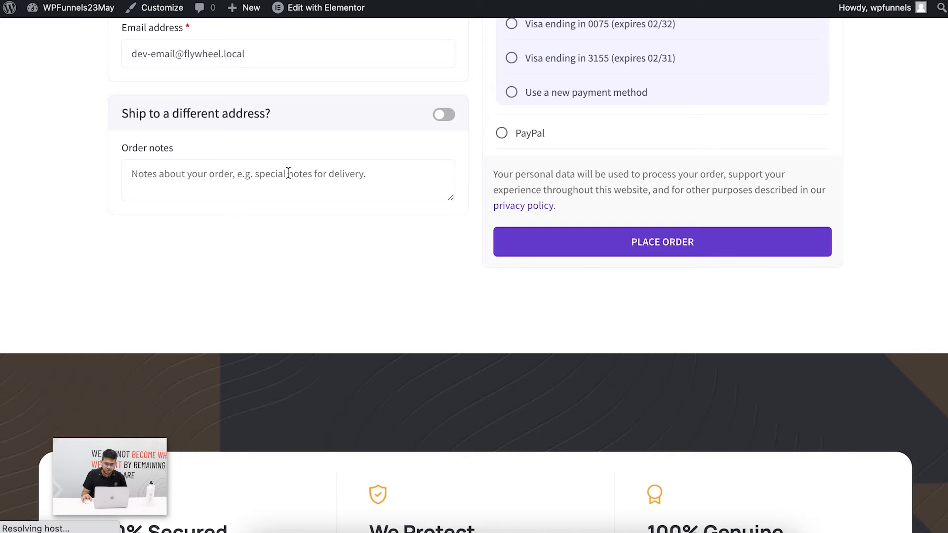
pyautogui.click(512, 93)
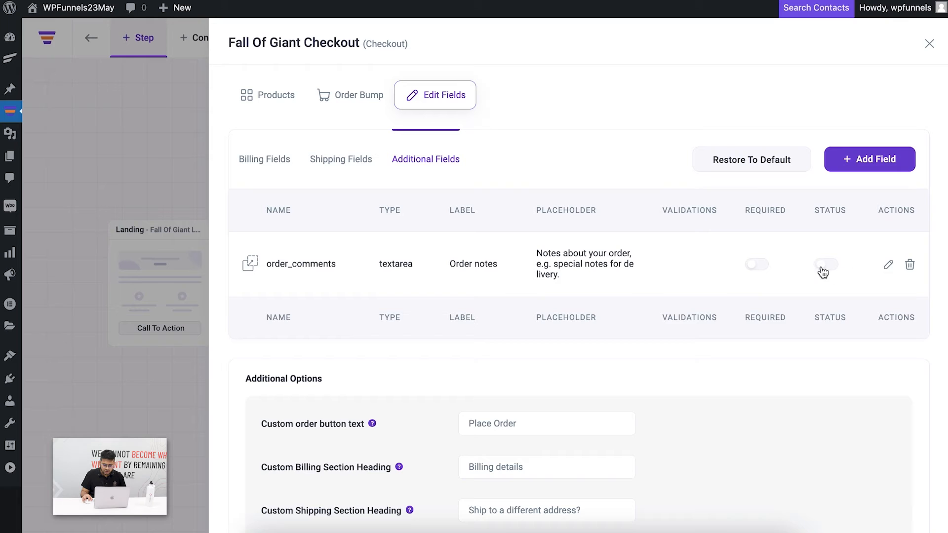
pyautogui.click(827, 265)
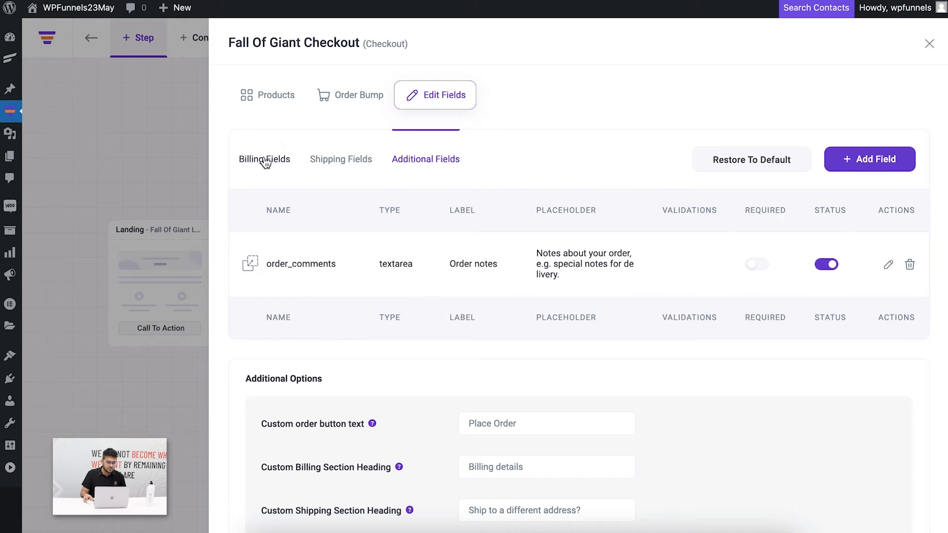
pyautogui.click(264, 159)
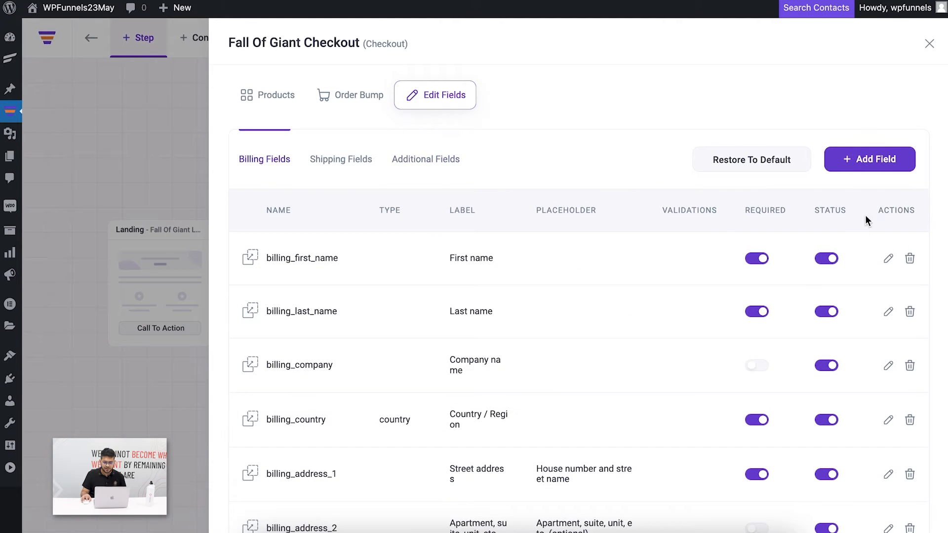
pyautogui.click(869, 159)
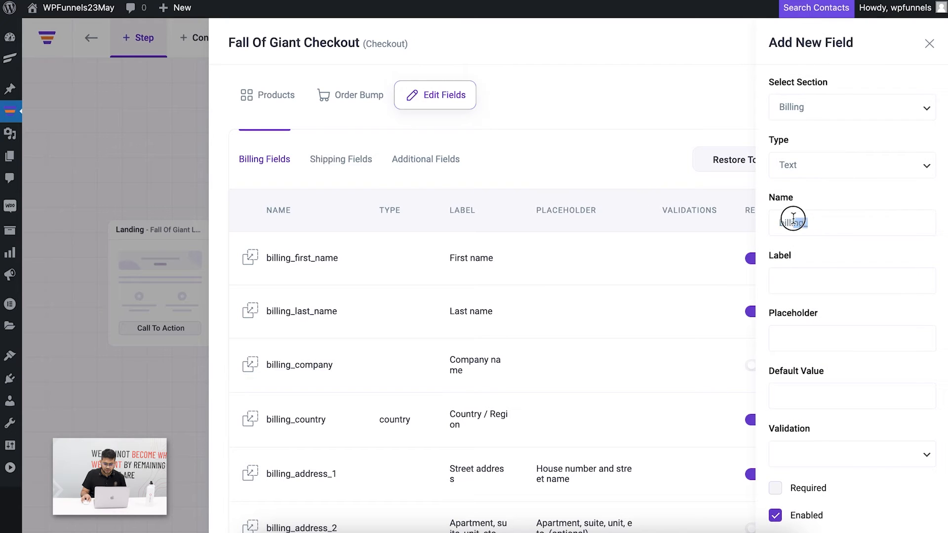
# - Create a Reference billing text field labelled Reference with placeholder 'Let us know who referred.' and save it
pyautogui.write('Referemce')
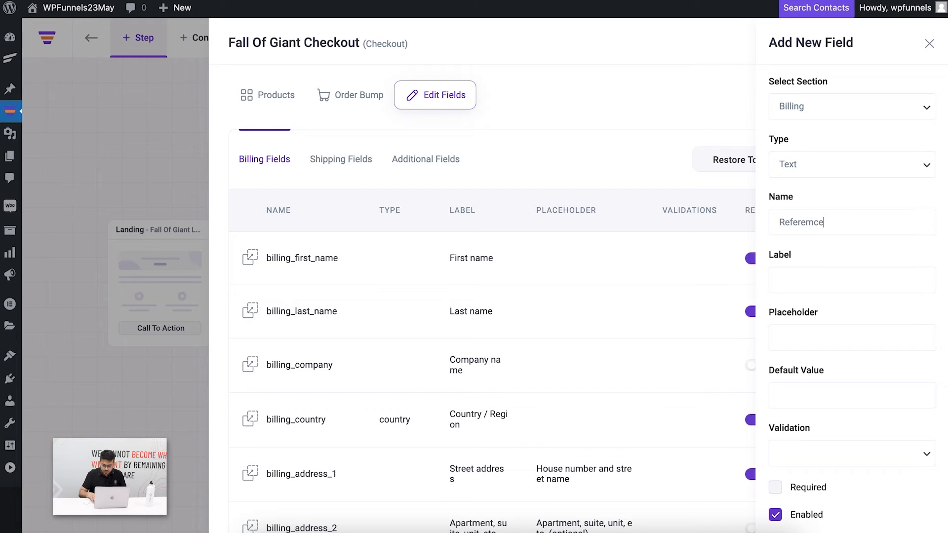
pyautogui.press('Backspace')
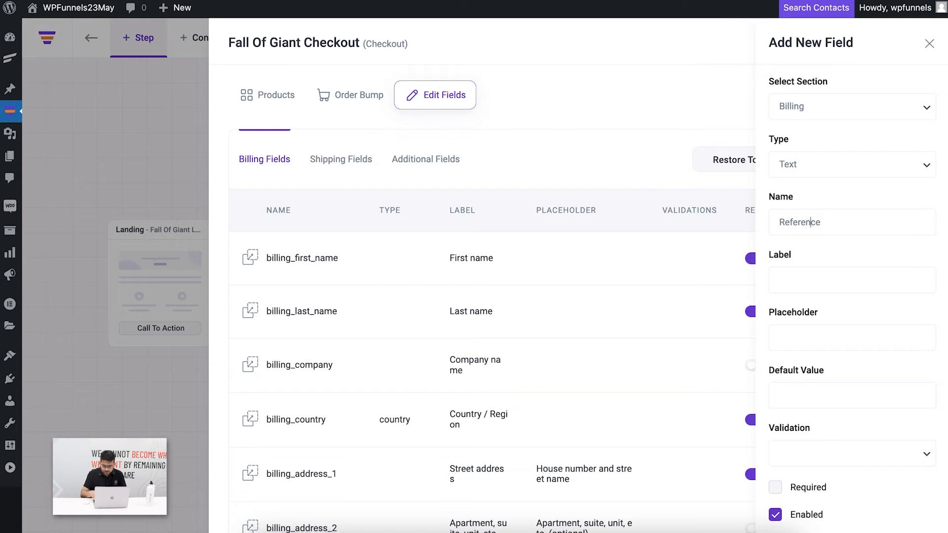
pyautogui.doubleClick(799, 223)
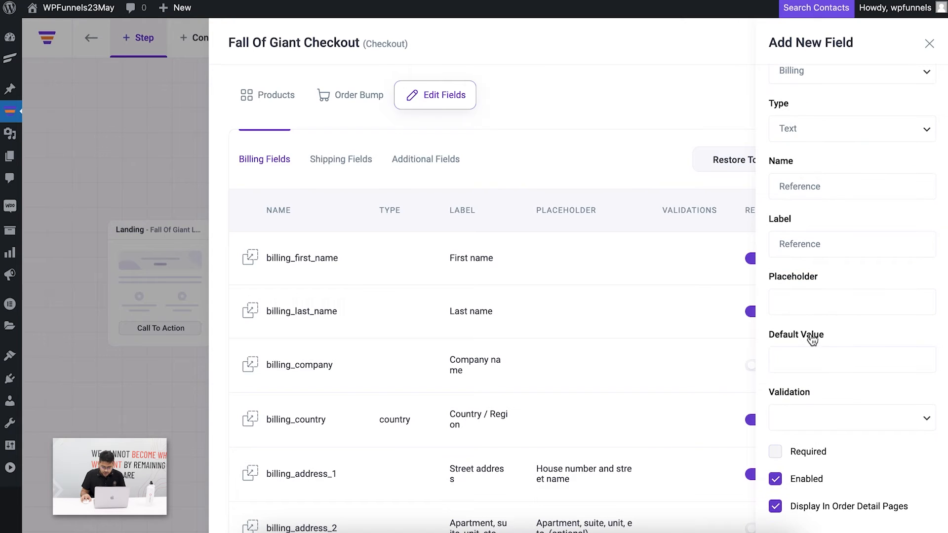
pyautogui.write('Let us know who referred.')
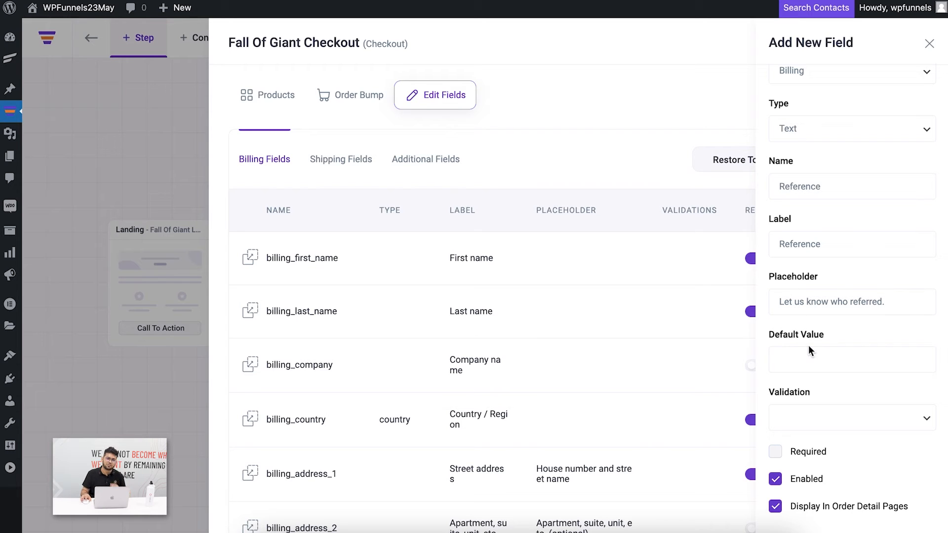
pyautogui.scroll(-3)
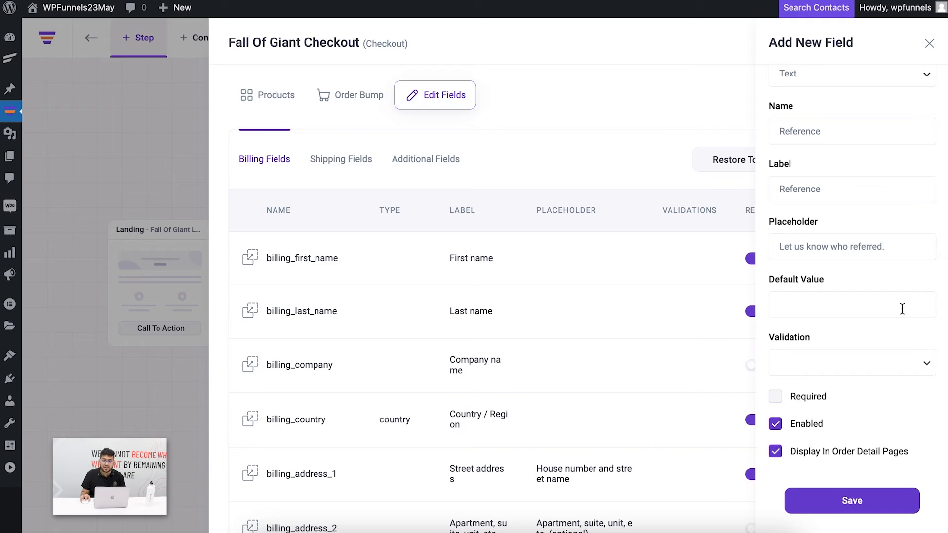
pyautogui.click(852, 363)
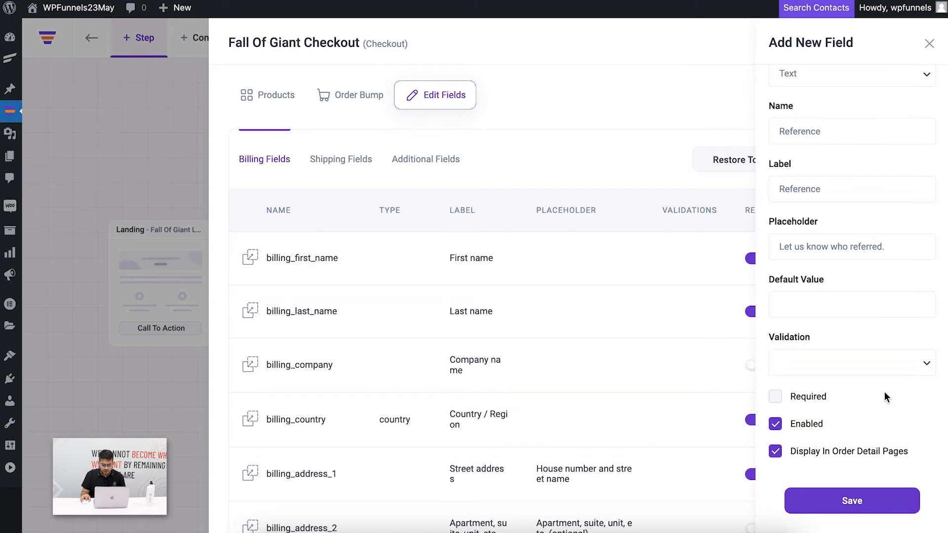
pyautogui.moveTo(837, 498)
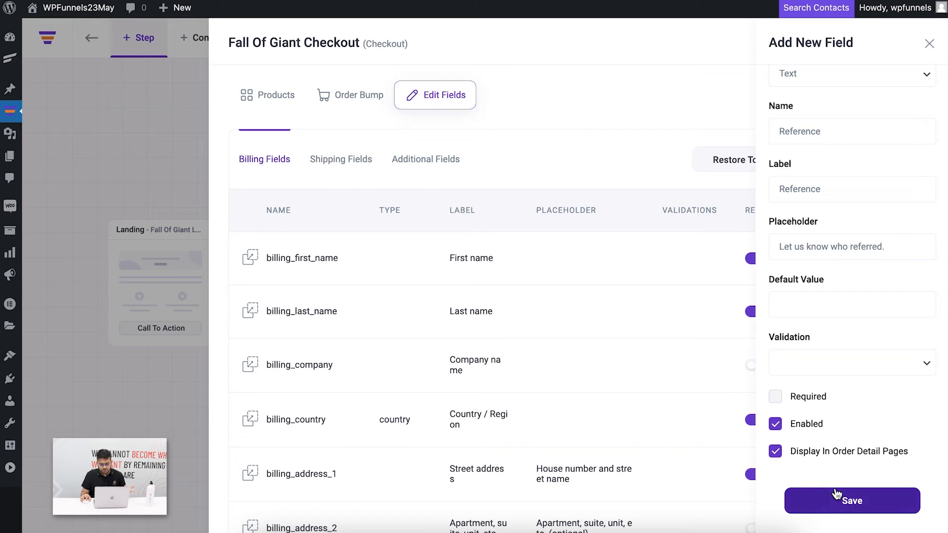
pyautogui.click(837, 500)
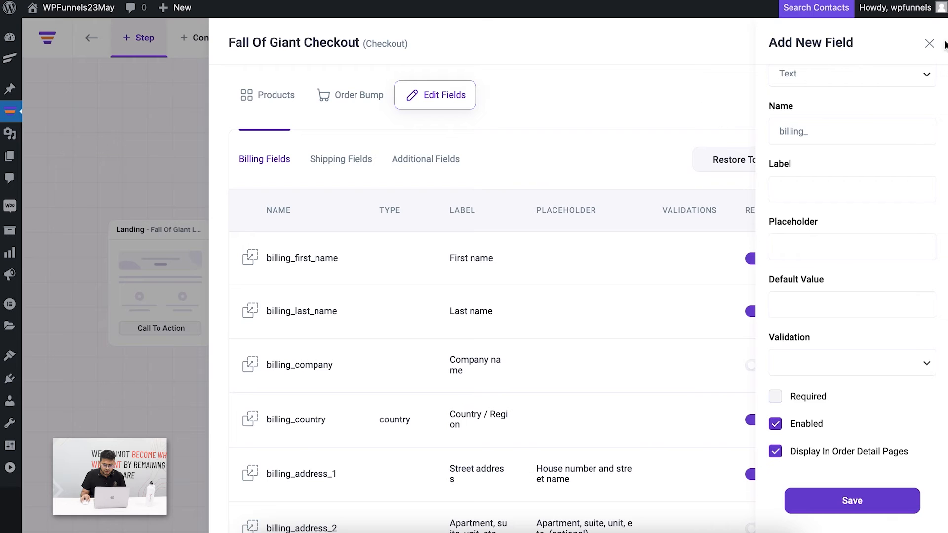
# - Close the new-field form and save the checkout field changes with Reference listed
pyautogui.click(928, 43)
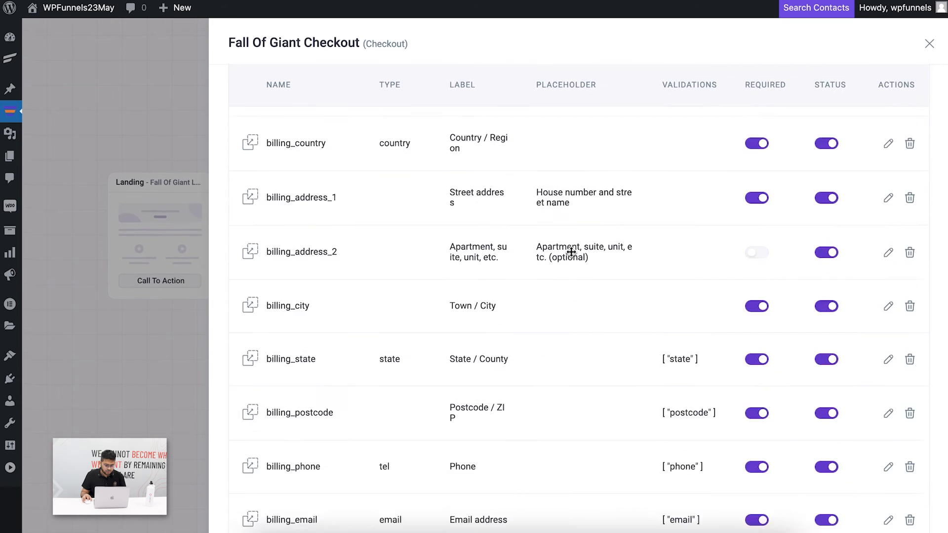
pyautogui.scroll(-3)
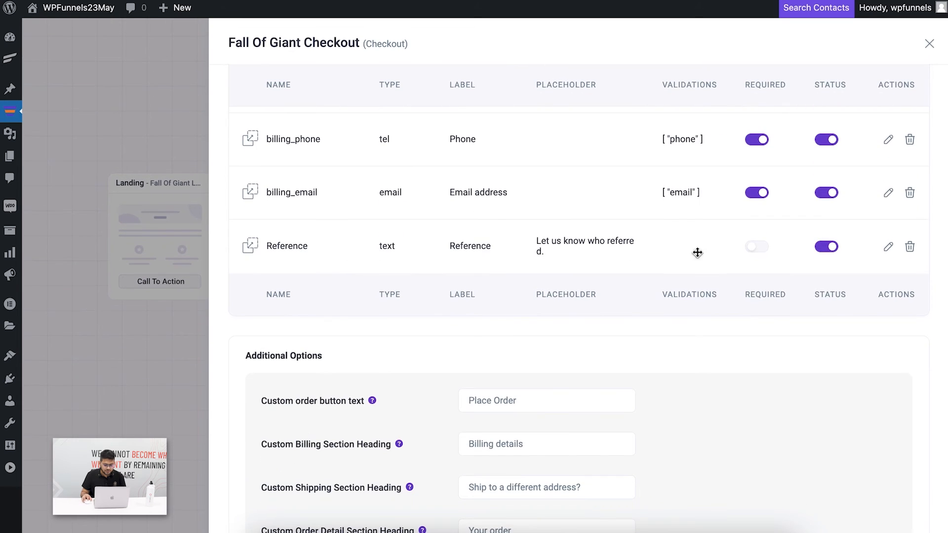
pyautogui.moveTo(786, 265)
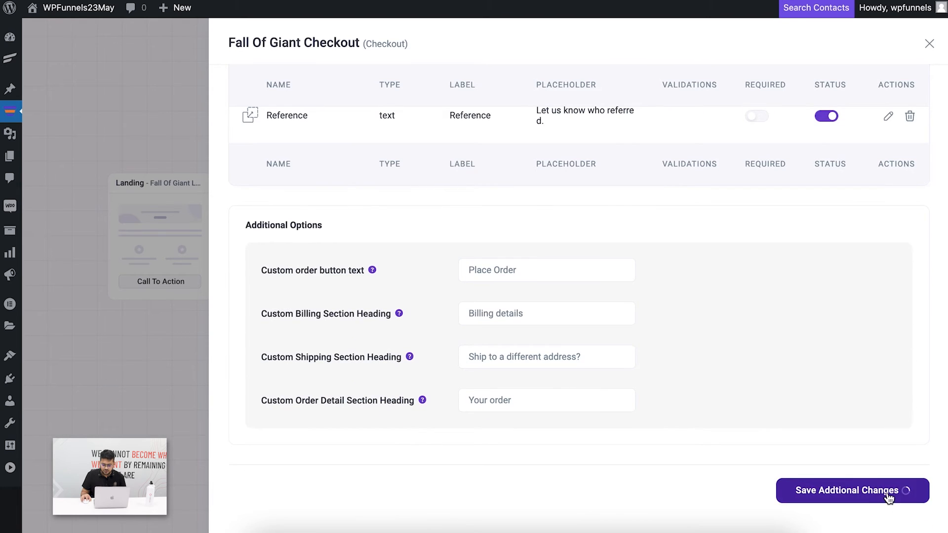
pyautogui.click(852, 491)
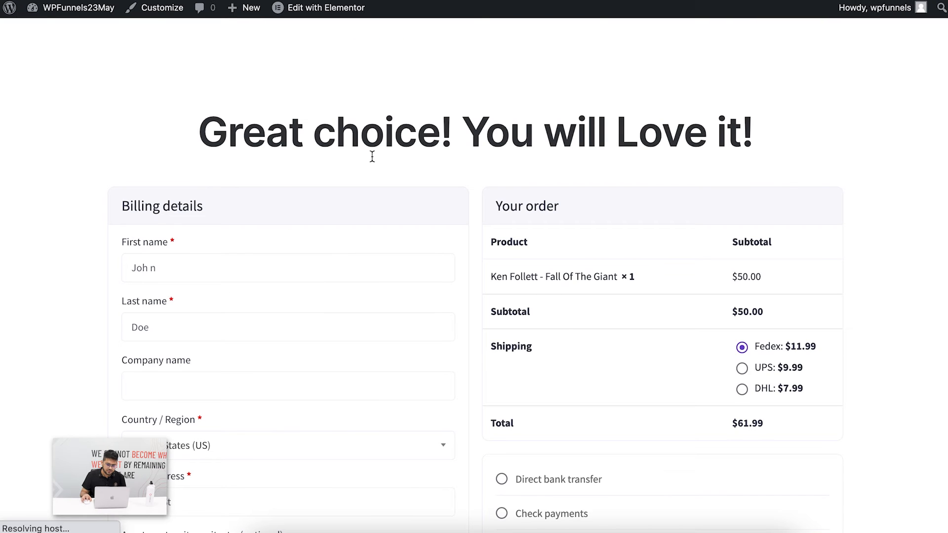
# - On the live checkout page, fill the Reference field below Email address with John Doe
pyautogui.scroll(-3)
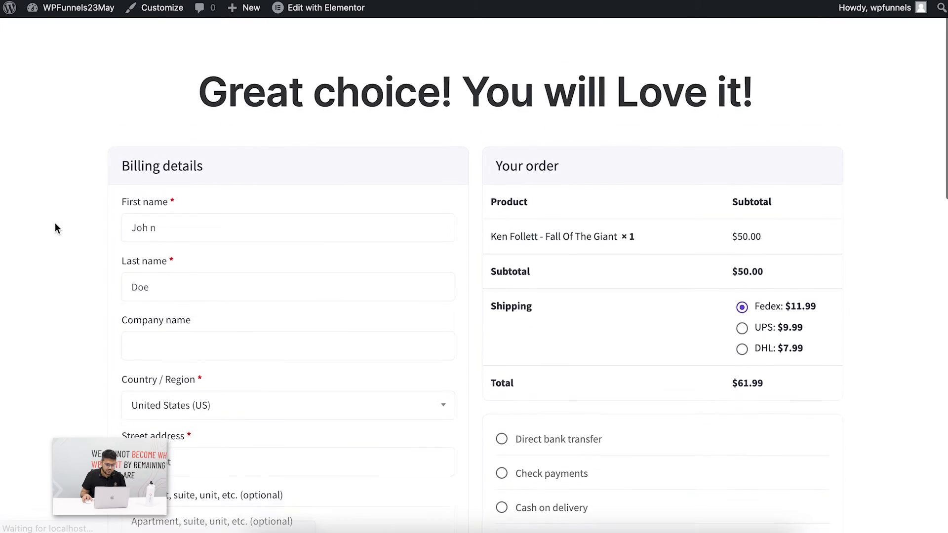
pyautogui.scroll(-3)
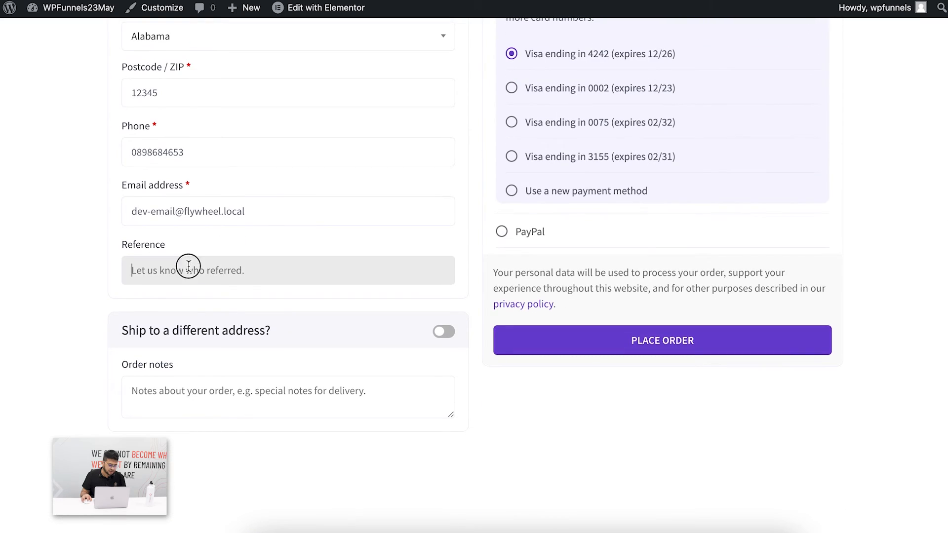
pyautogui.click(188, 270)
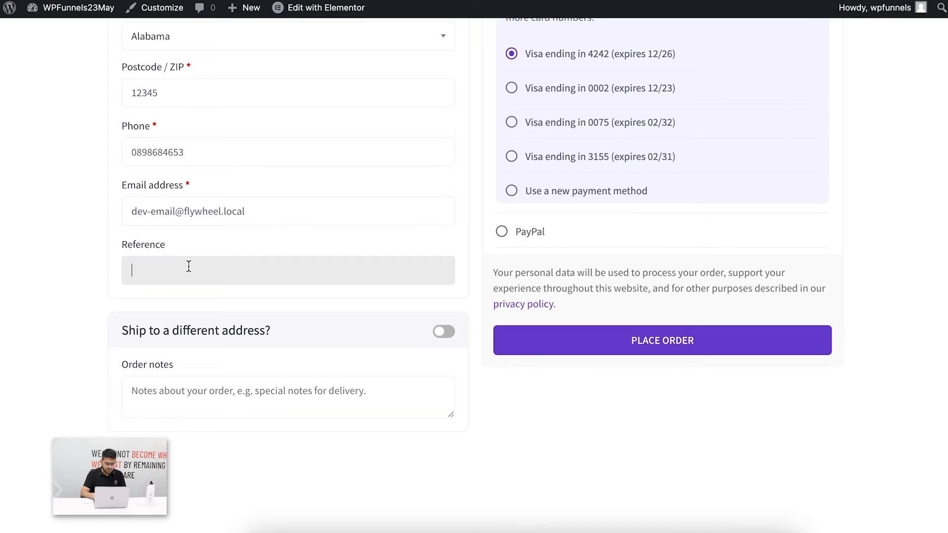
pyautogui.write('John')
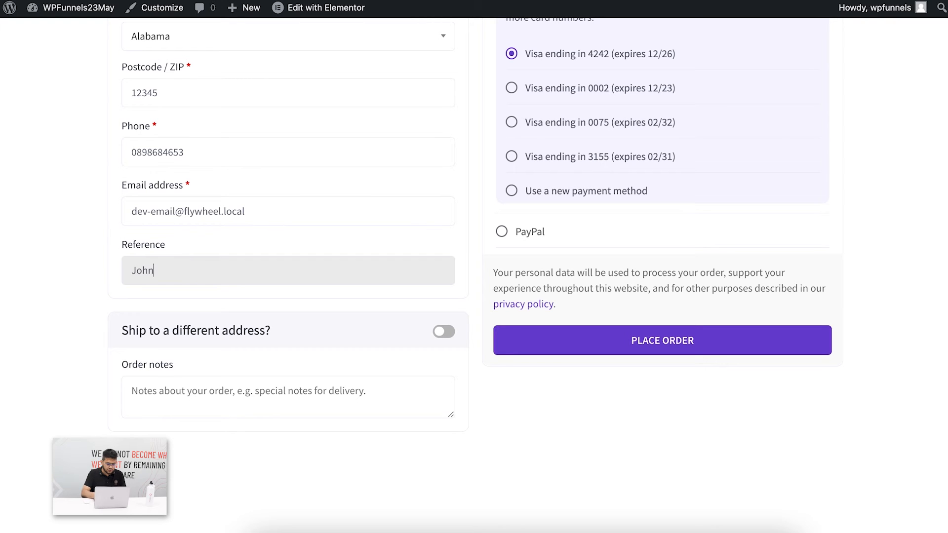
pyautogui.write('Doe')
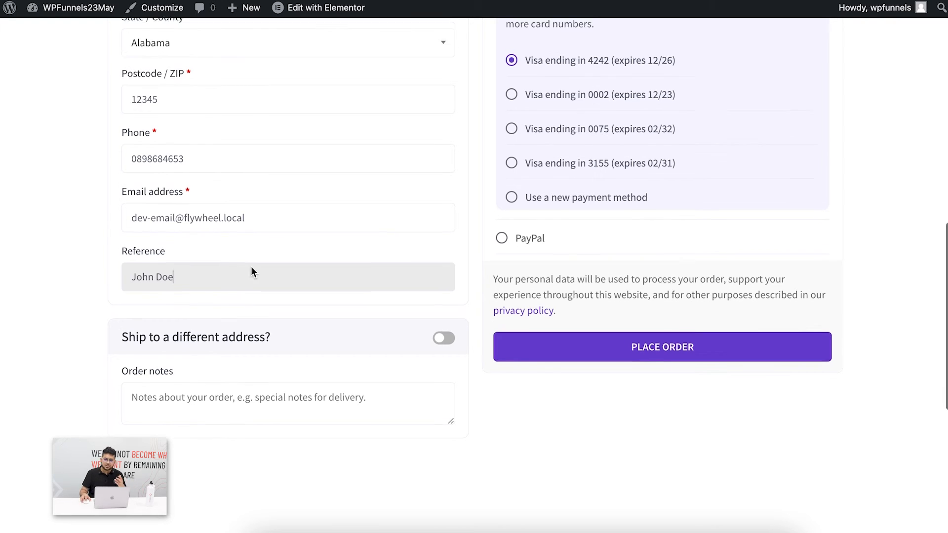
pyautogui.click(662, 347)
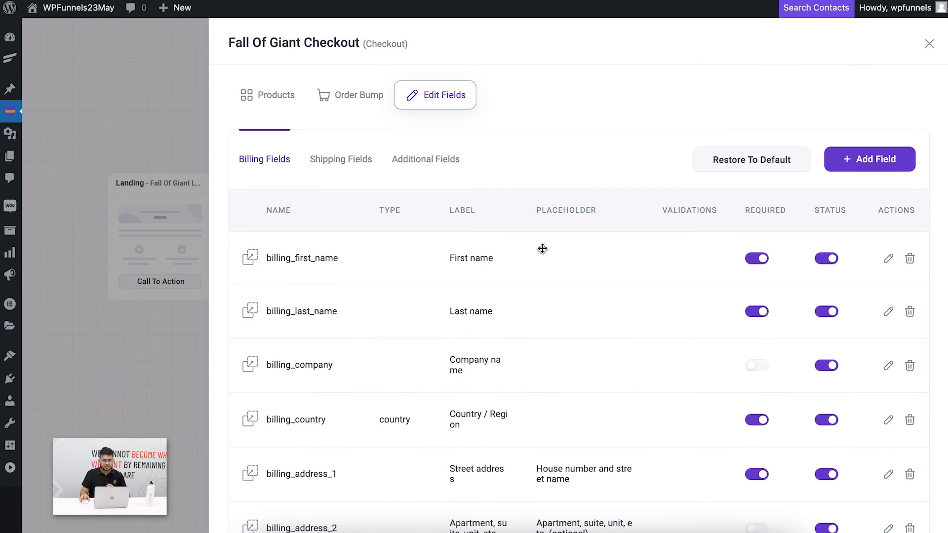
pyautogui.moveTo(713, 361)
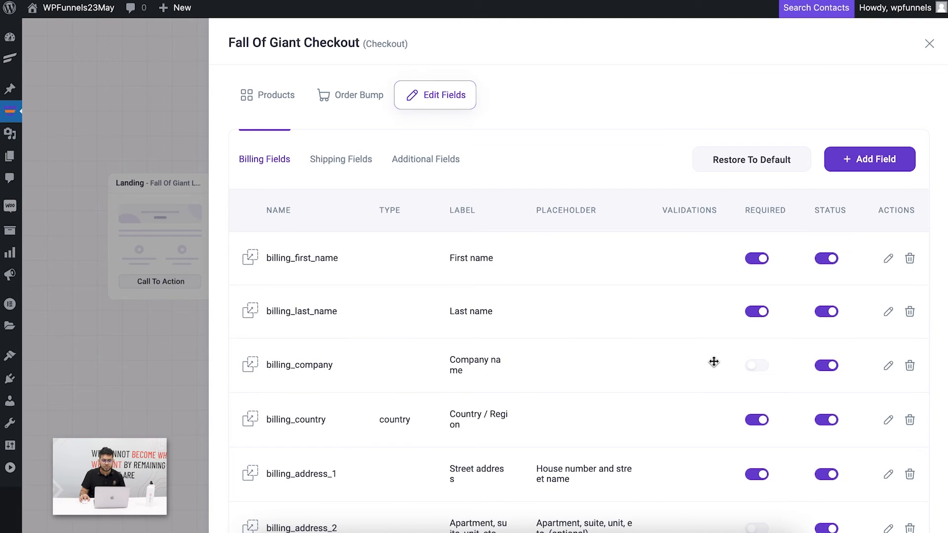
pyautogui.moveTo(430, 298)
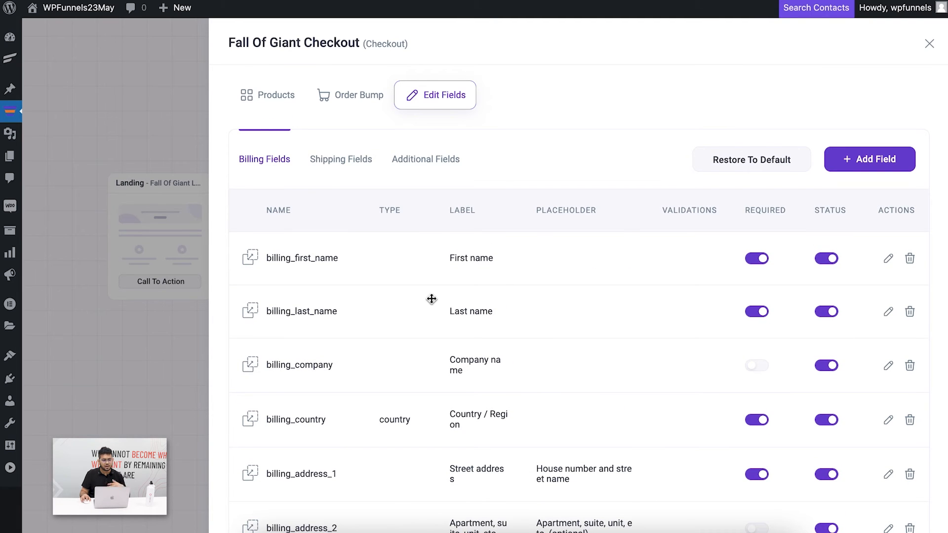
# - Scroll the Billing Fields table to confirm Reference is listed after Email address
pyautogui.scroll(-3)
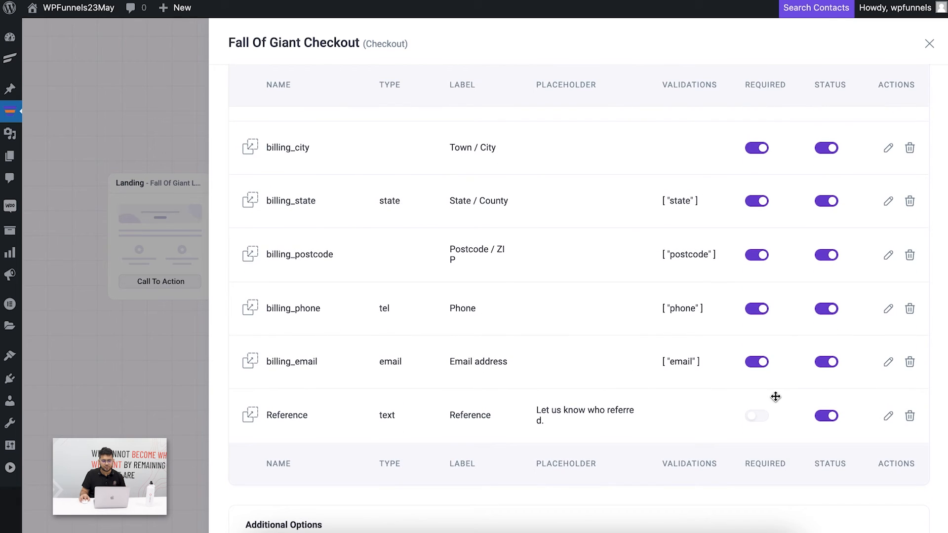
pyautogui.moveTo(718, 422)
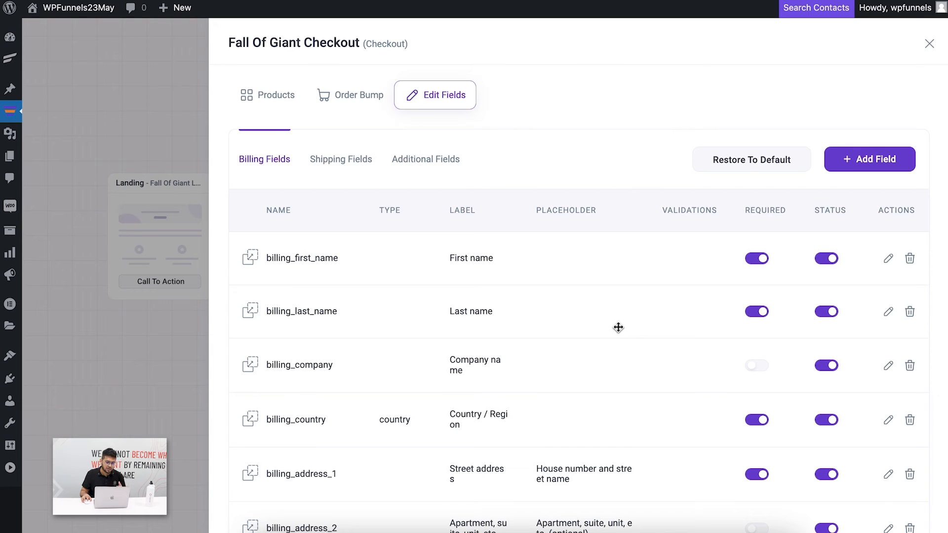
# - Change the billing_last_name field's label from Last name to Surname and update it
pyautogui.click(888, 311)
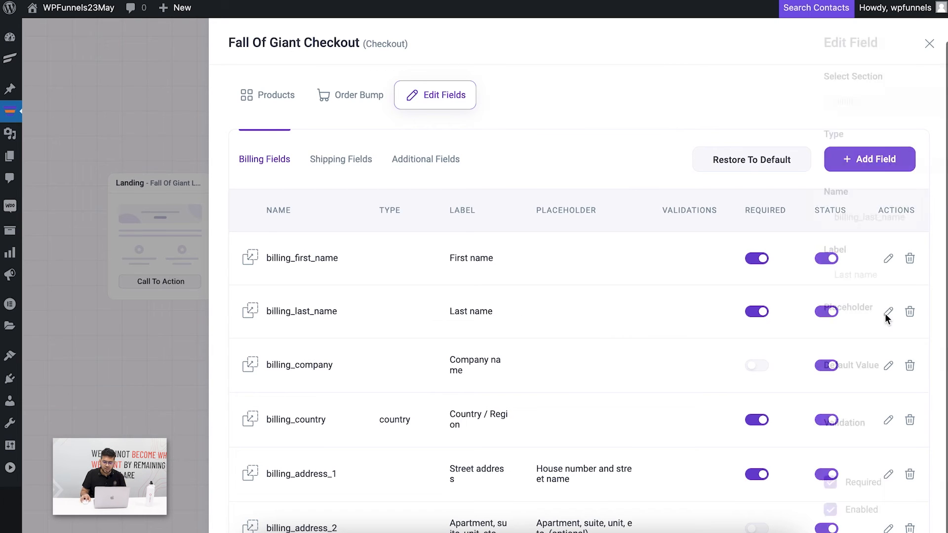
pyautogui.click(889, 311)
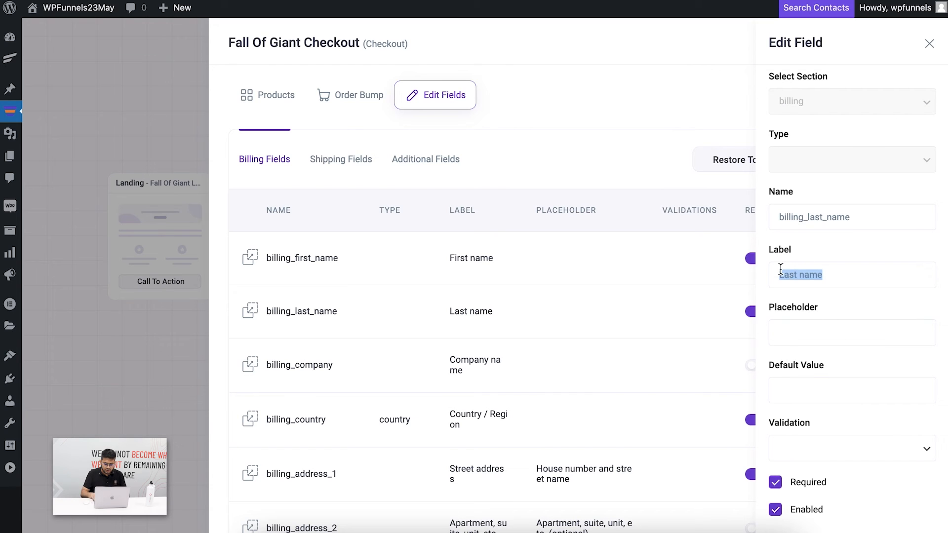
pyautogui.write('Surname')
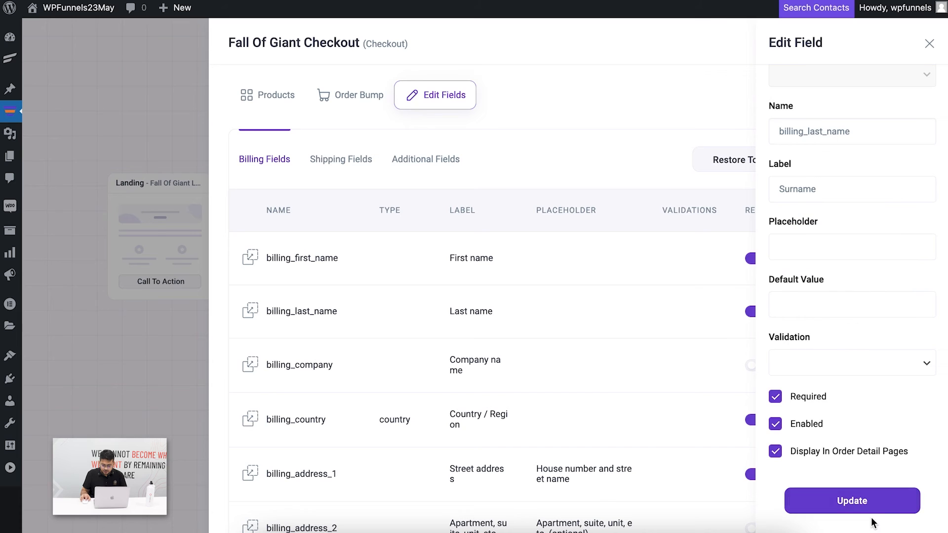
pyautogui.click(852, 501)
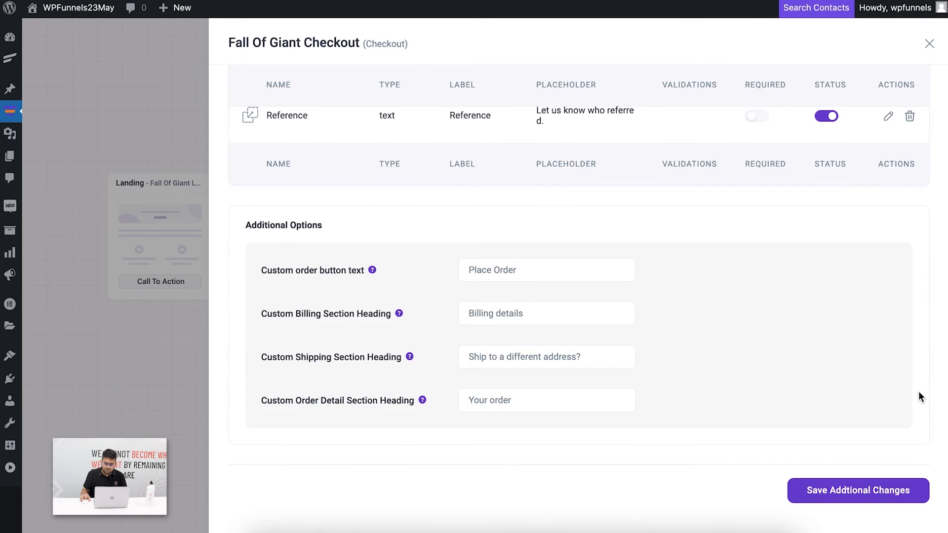
# - Save the billing fields so billing_last_name is labelled Surname
pyautogui.click(858, 491)
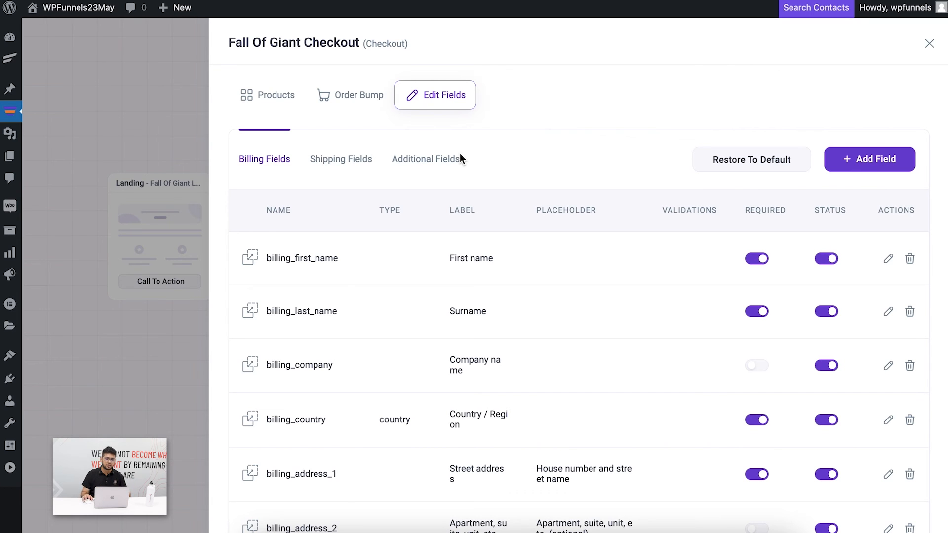
pyautogui.moveTo(502, 262)
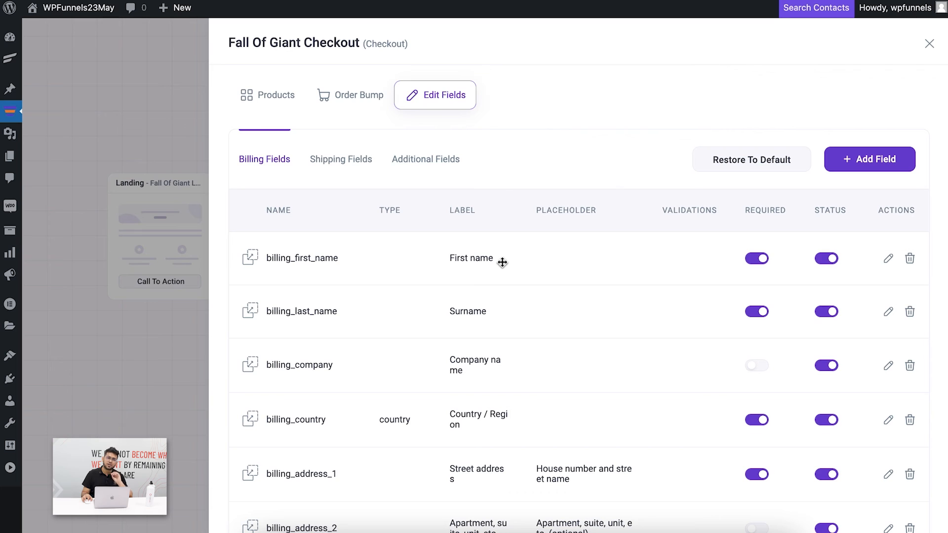
pyautogui.moveTo(486, 238)
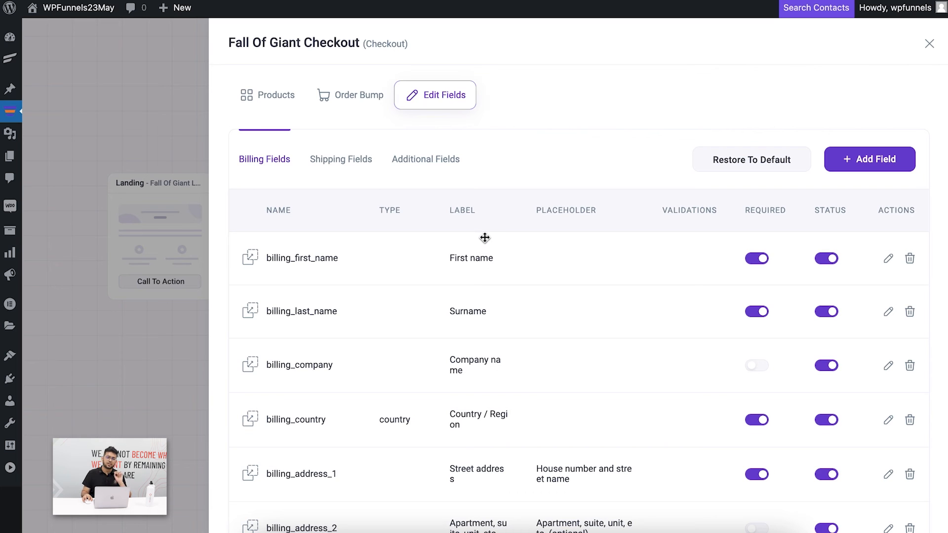
pyautogui.moveTo(451, 236)
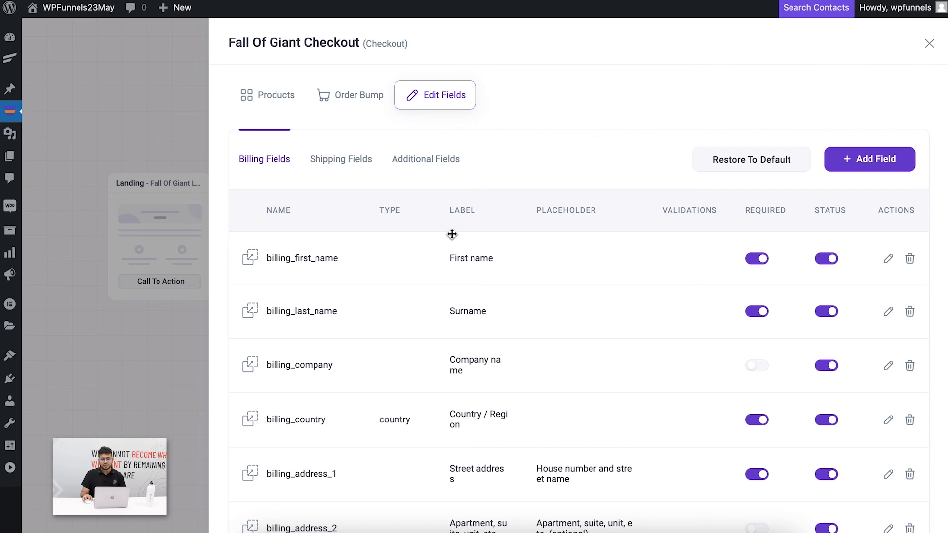
pyautogui.moveTo(501, 163)
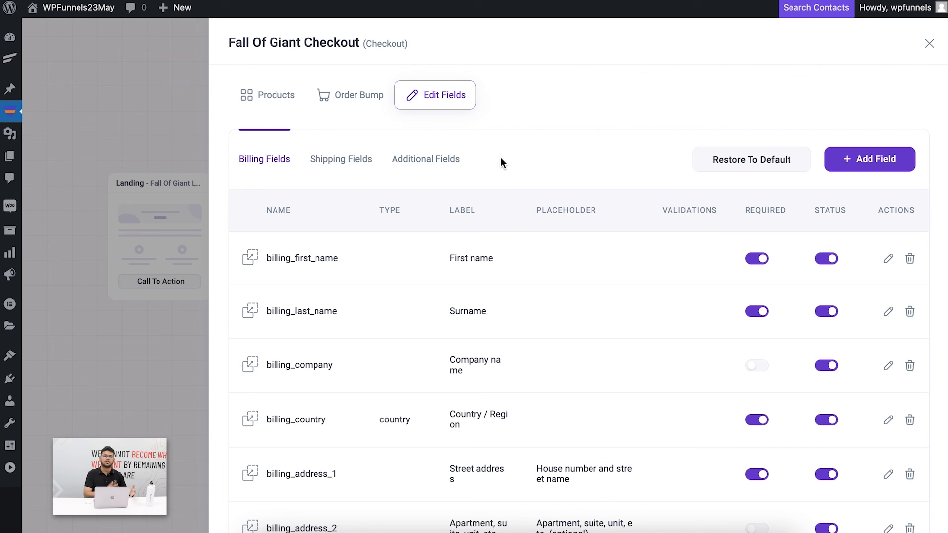